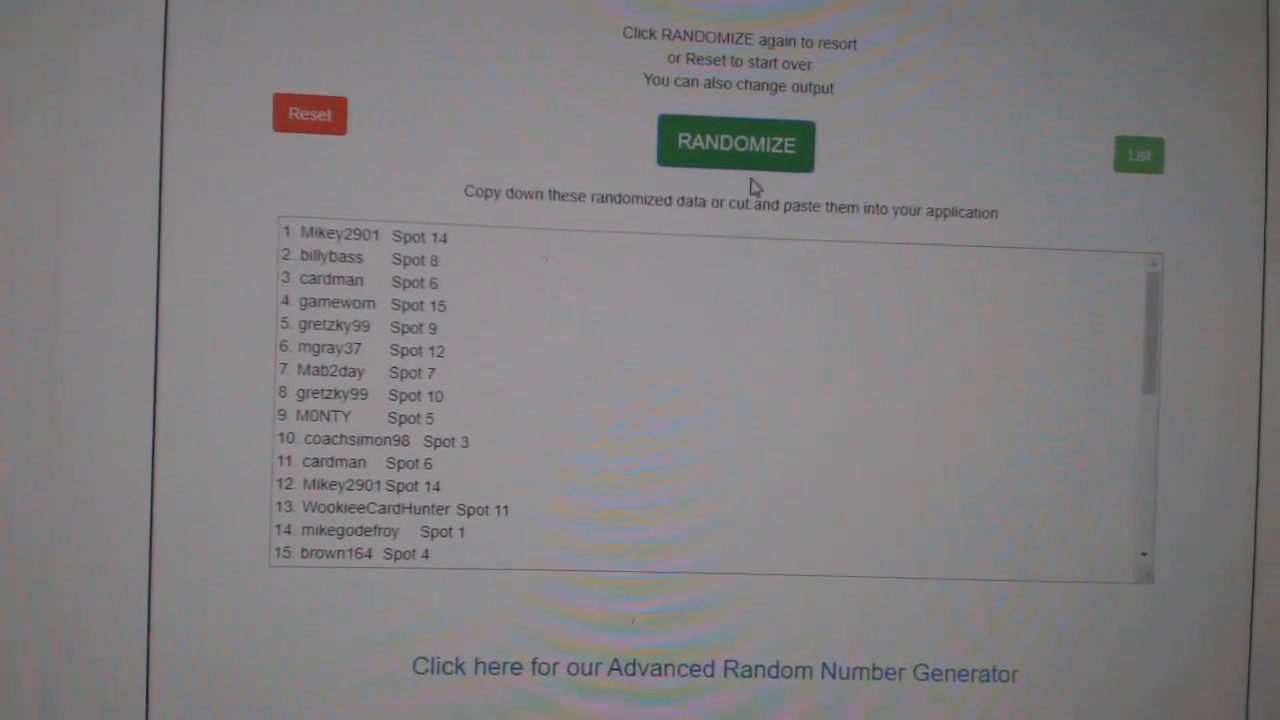
Reshuffle the 30-name and spot list and select the randomized results for copying.
left_click(735, 142)
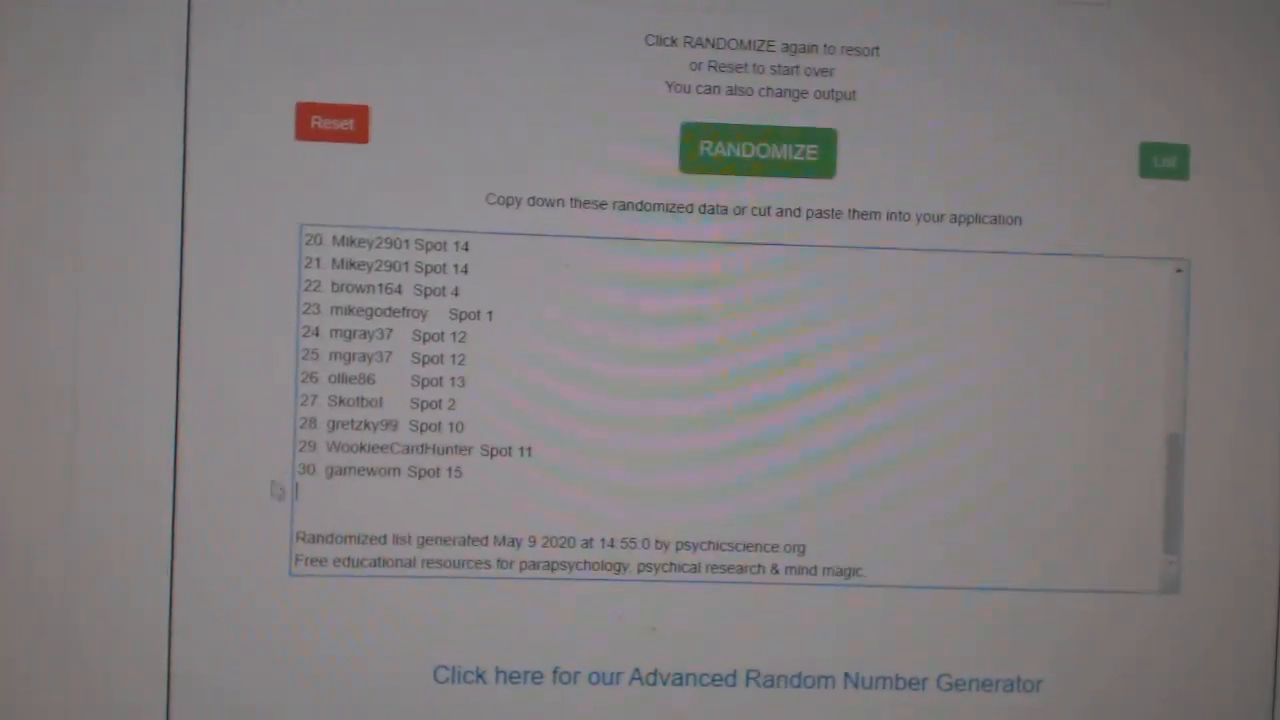
left_click(757, 151)
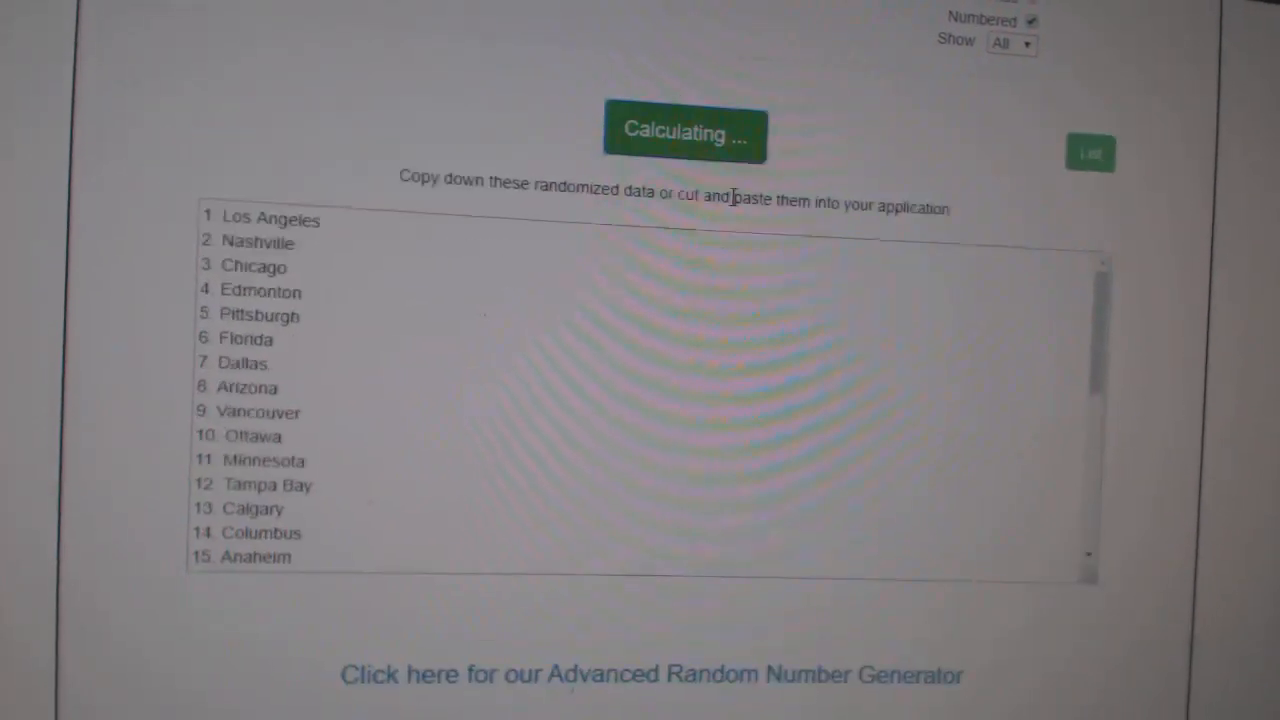
Randomize the pasted team-city list into a new shuffled order.
left_click(684, 131)
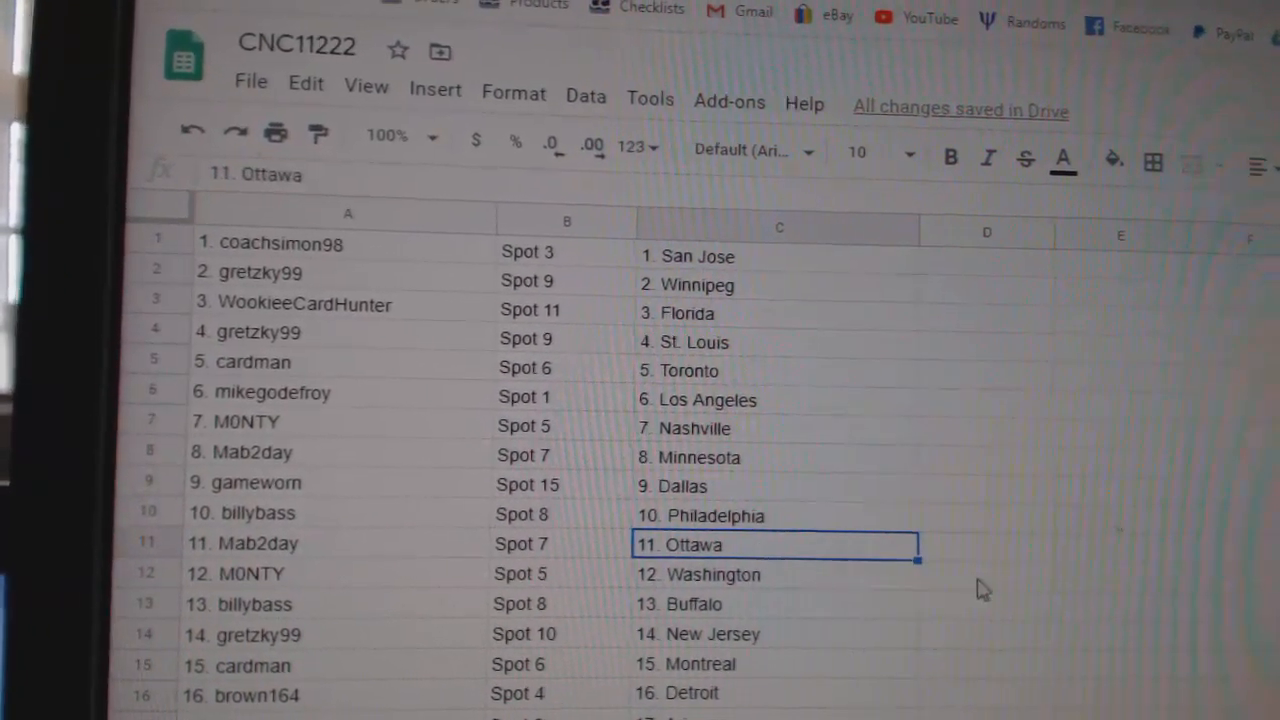
Review the 30 paired rows down to row 30, selecting the mgray37 entry in row 24.
scroll("down", 3)
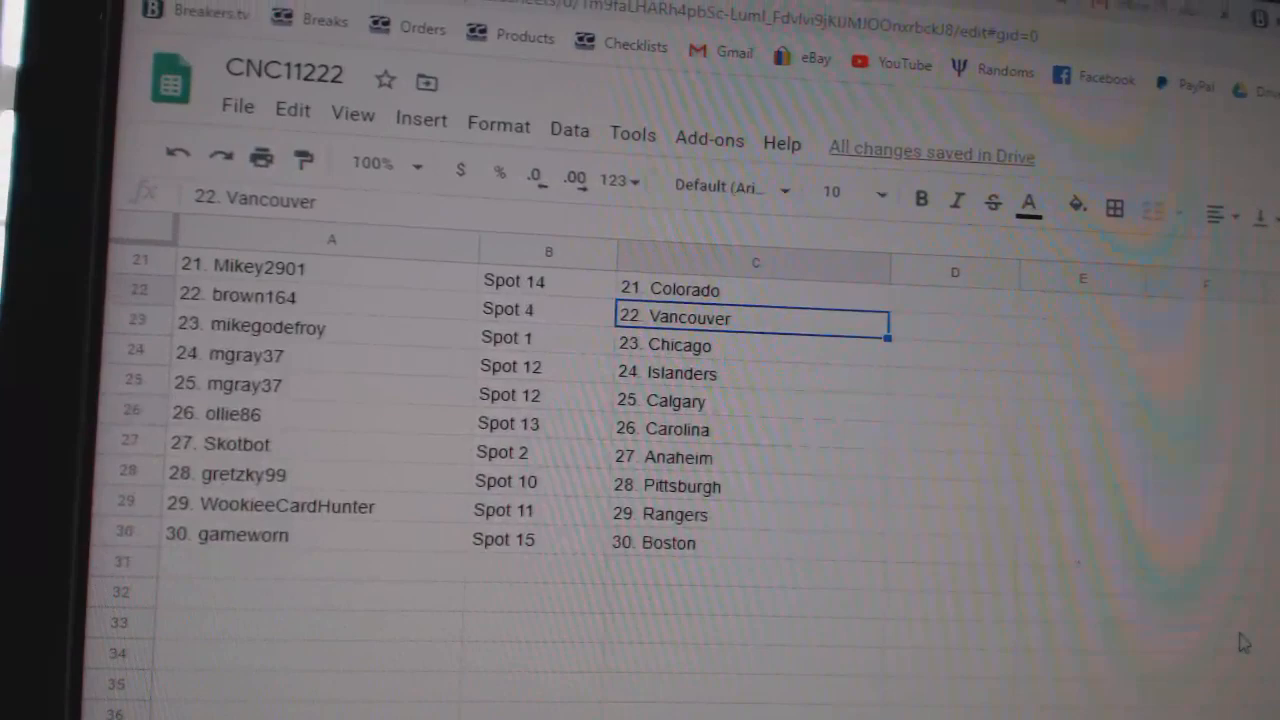
left_click(230, 352)
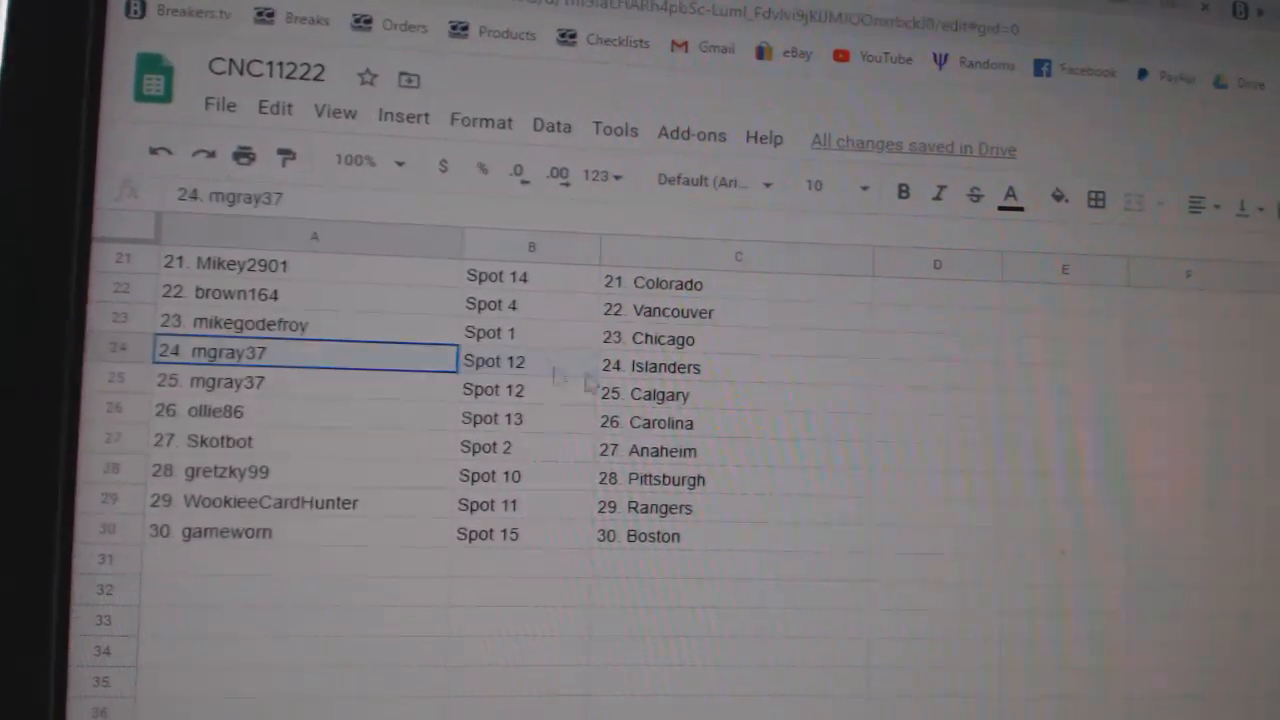